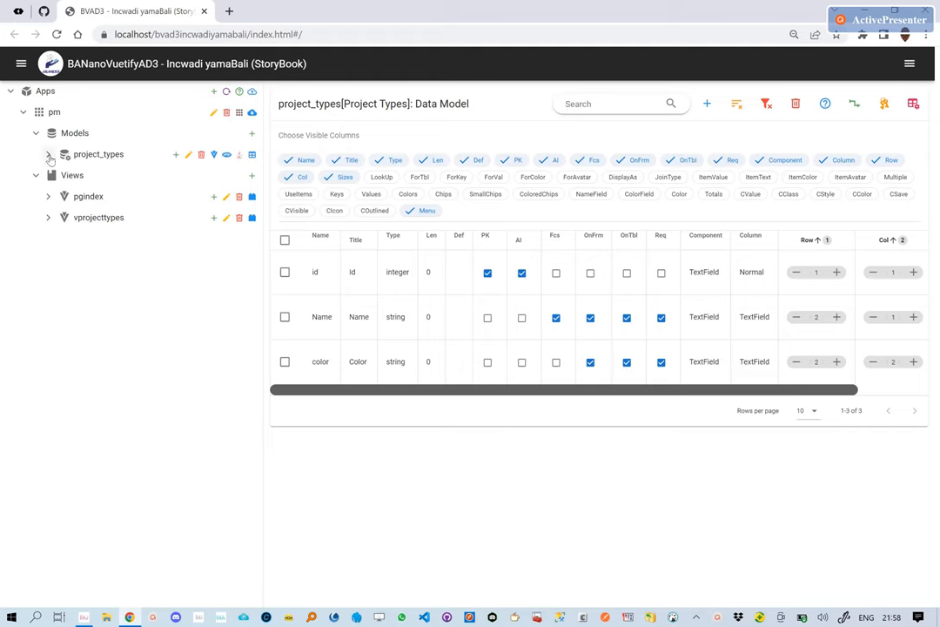
Expand project_types in the Models tree and edit its color field.
{"action": "left_click", "coordinate": [48, 154]}
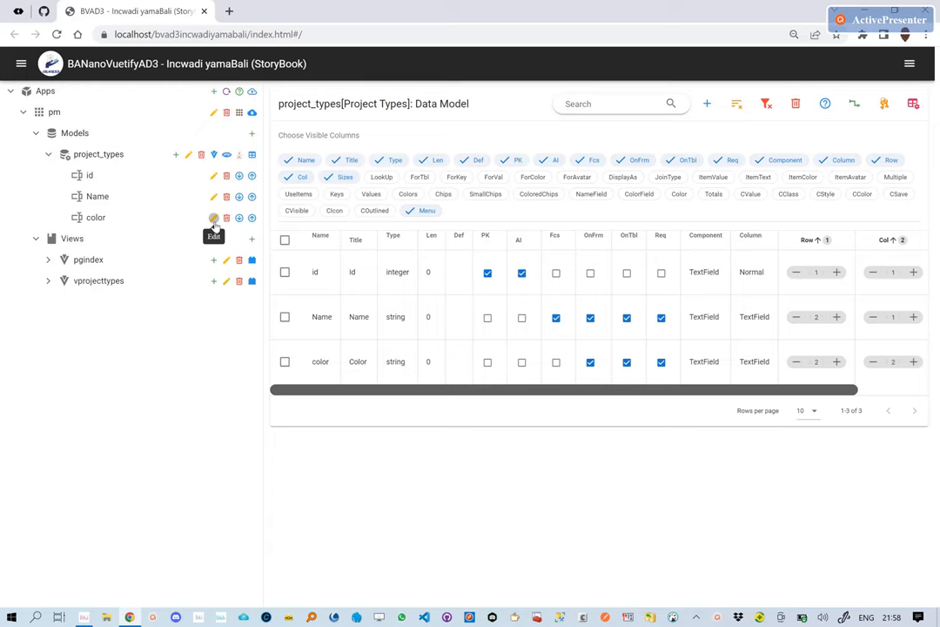
{"action": "left_click", "coordinate": [213, 217]}
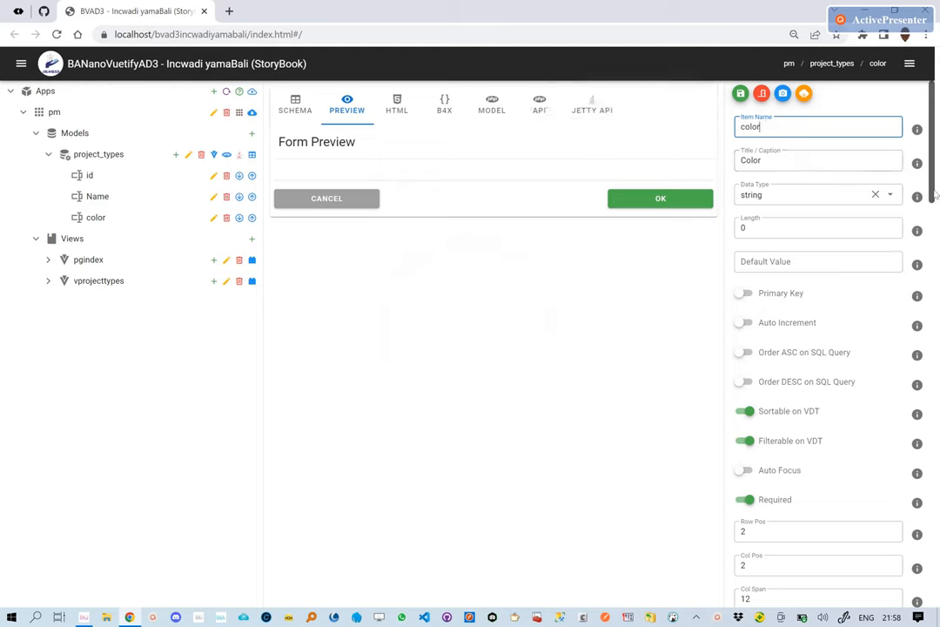
Set the color field's form Component Type to ColorSelect and save the field.
{"action": "scroll", "scroll_direction": "down", "scroll_amount": 3}
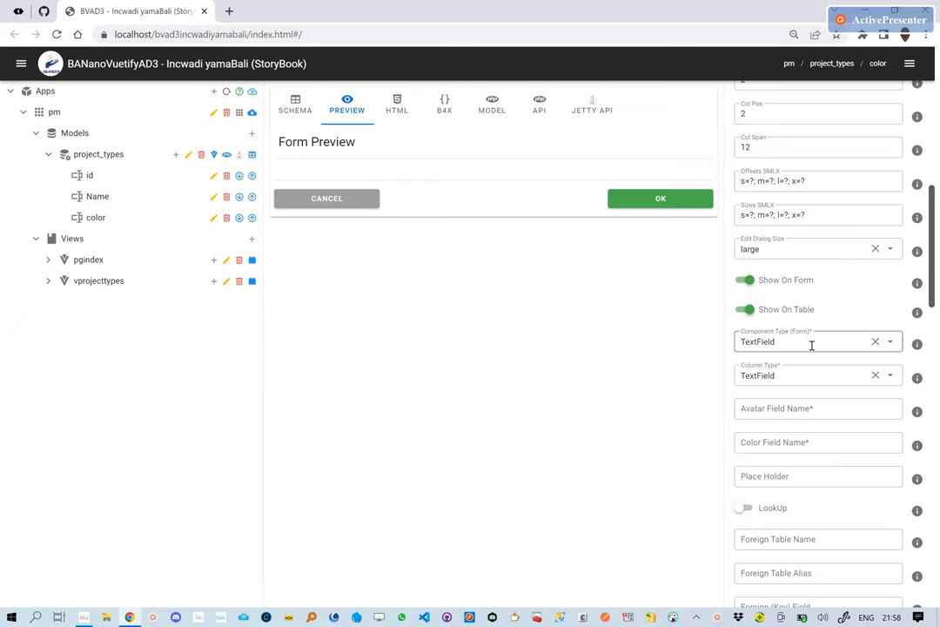
{"action": "left_click", "coordinate": [817, 341]}
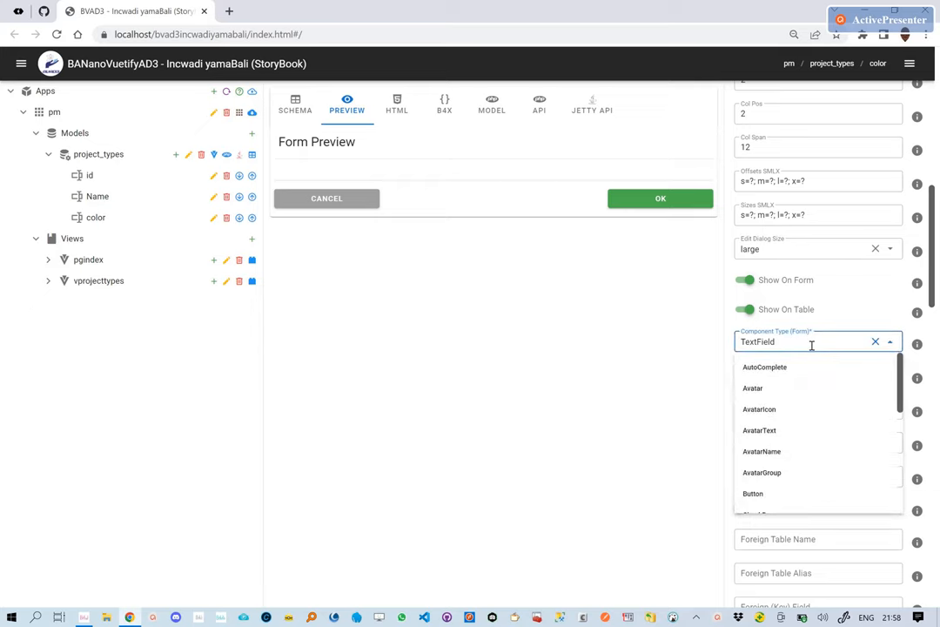
{"action": "type", "text": "Color"}
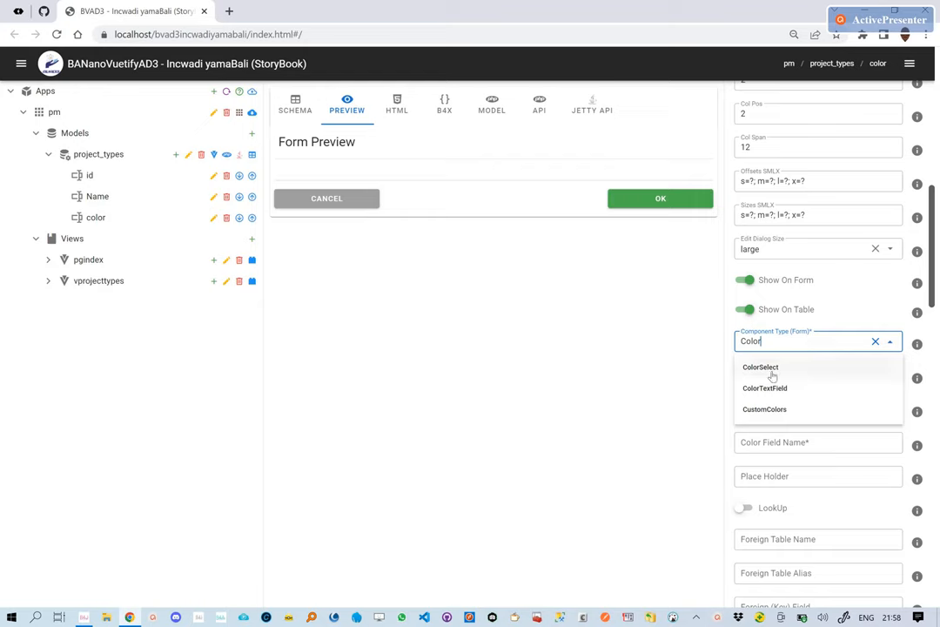
{"action": "left_click", "coordinate": [760, 367]}
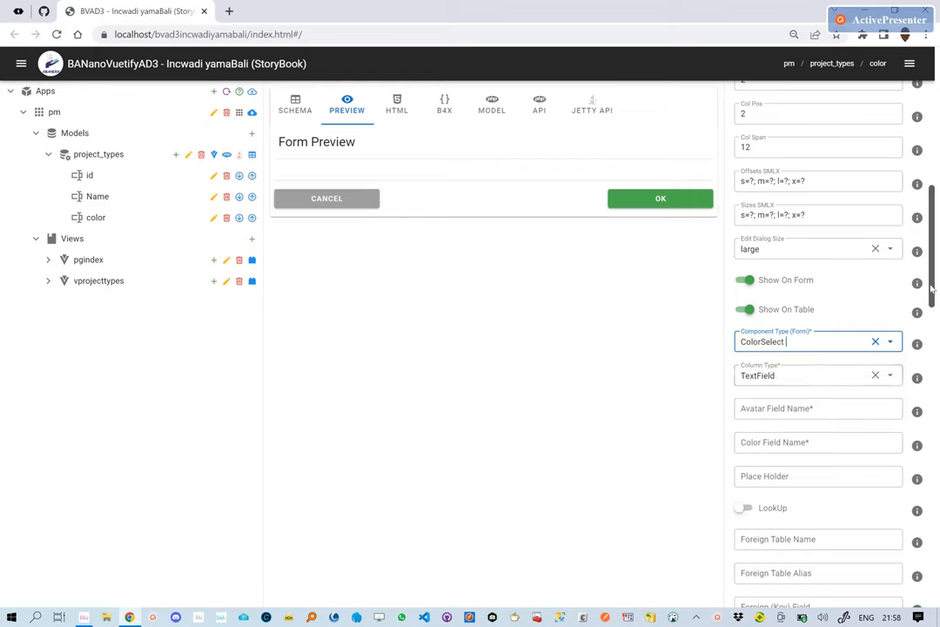
{"action": "scroll", "scroll_direction": "up", "scroll_amount": 3}
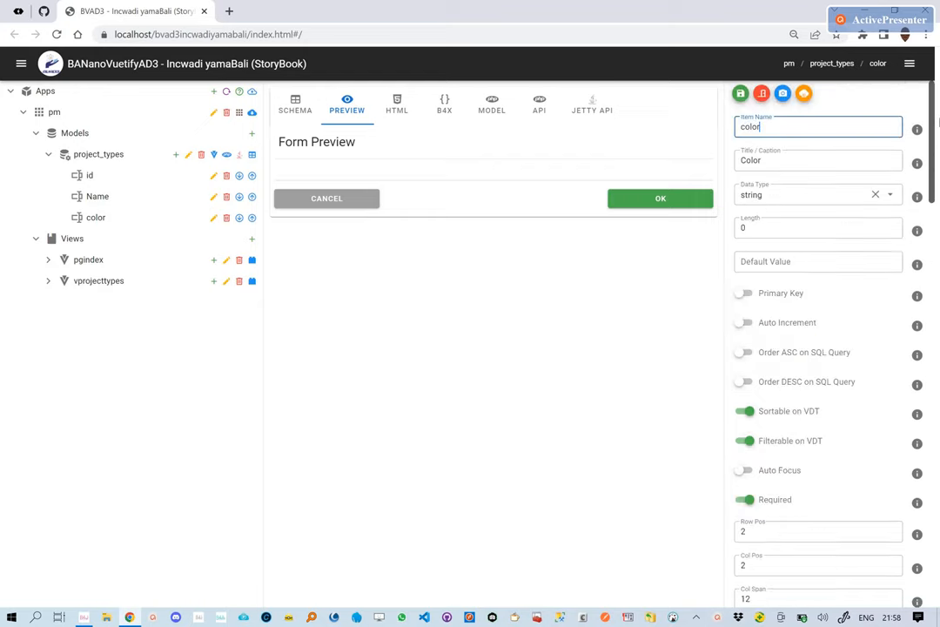
{"action": "left_click", "coordinate": [740, 93]}
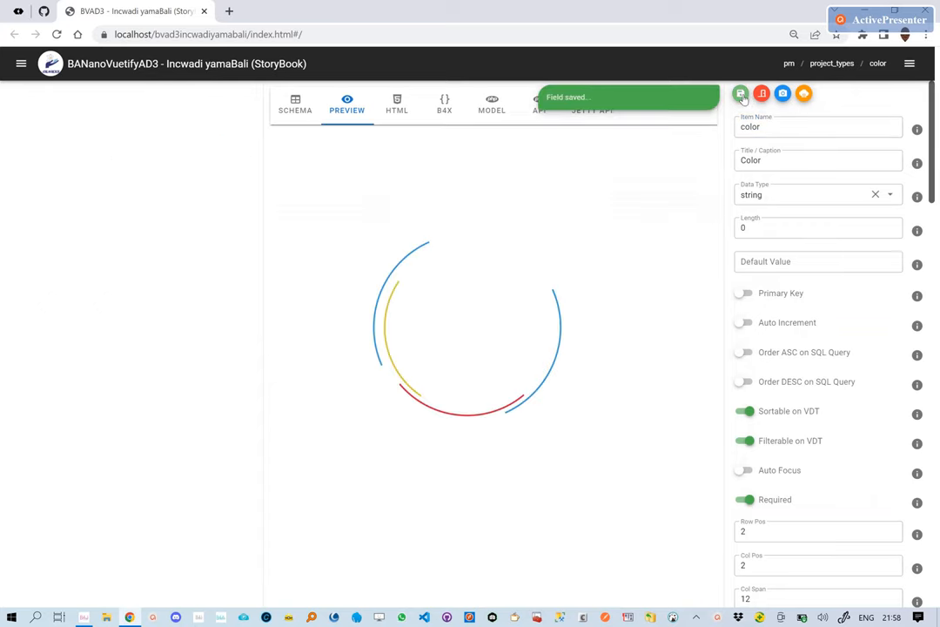
{"action": "left_click", "coordinate": [740, 94]}
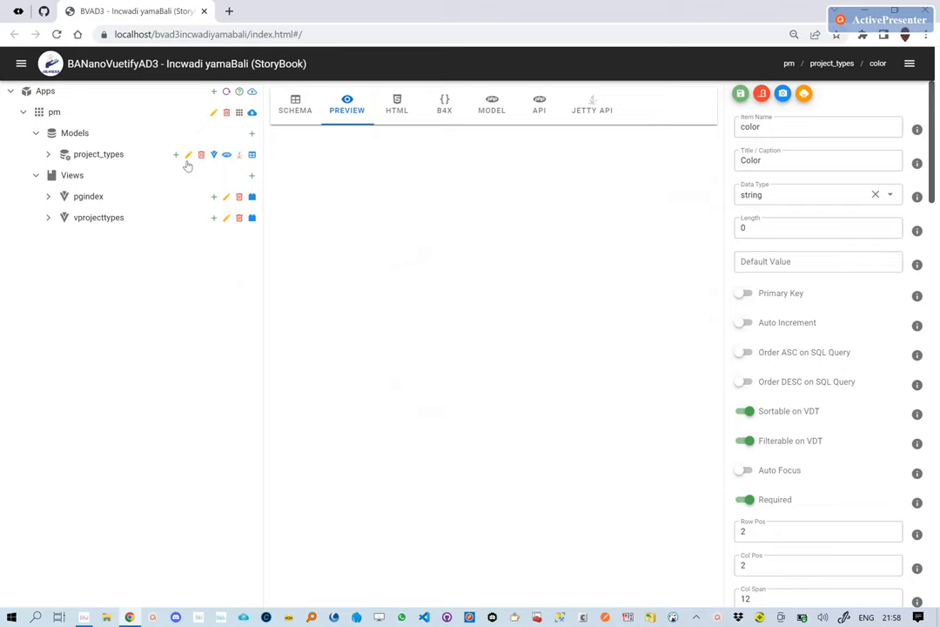
{"action": "mouse_move", "coordinate": [246, 166]}
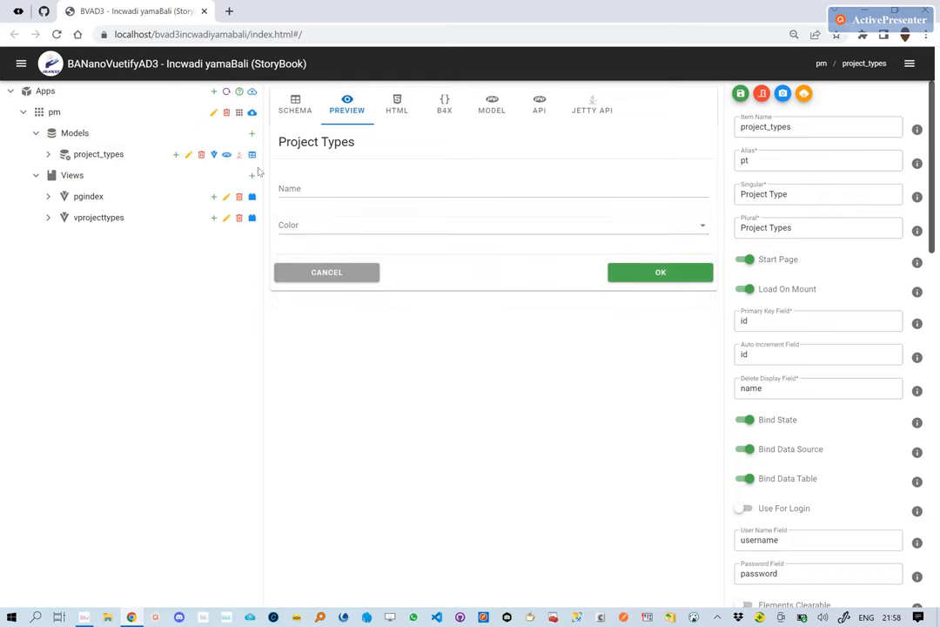
Show the project_types SCHEMA table listing its three fields.
{"action": "left_click", "coordinate": [90, 104]}
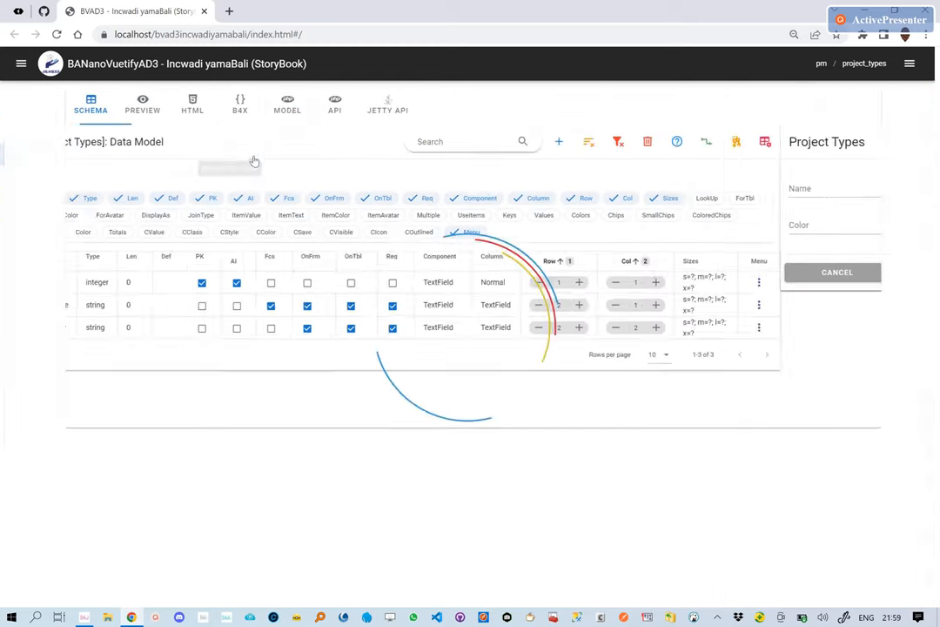
Change the color row's table Column type to ColorSelect and bring back the apps tree.
{"action": "left_click", "coordinate": [836, 272]}
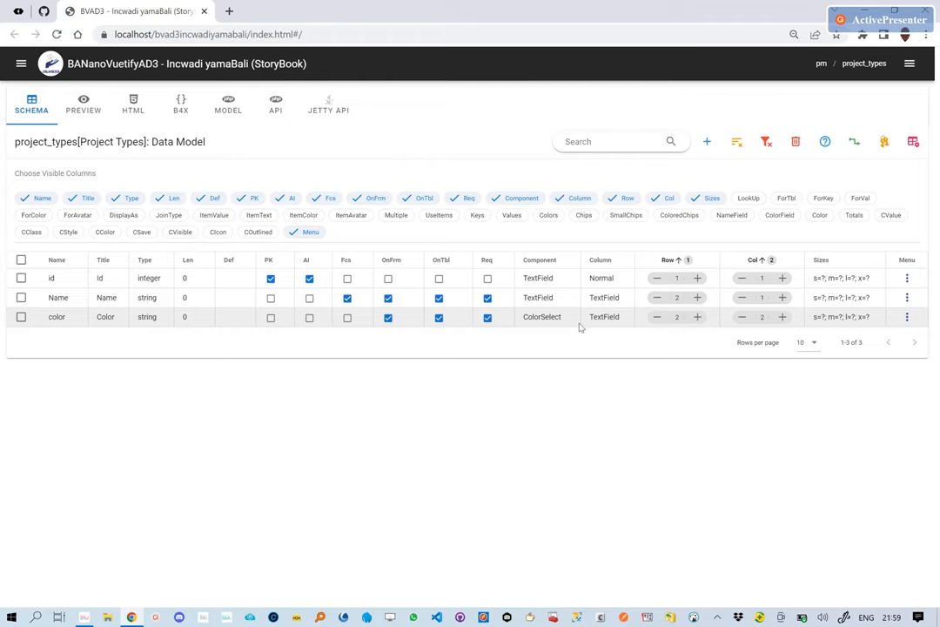
{"action": "mouse_move", "coordinate": [585, 328]}
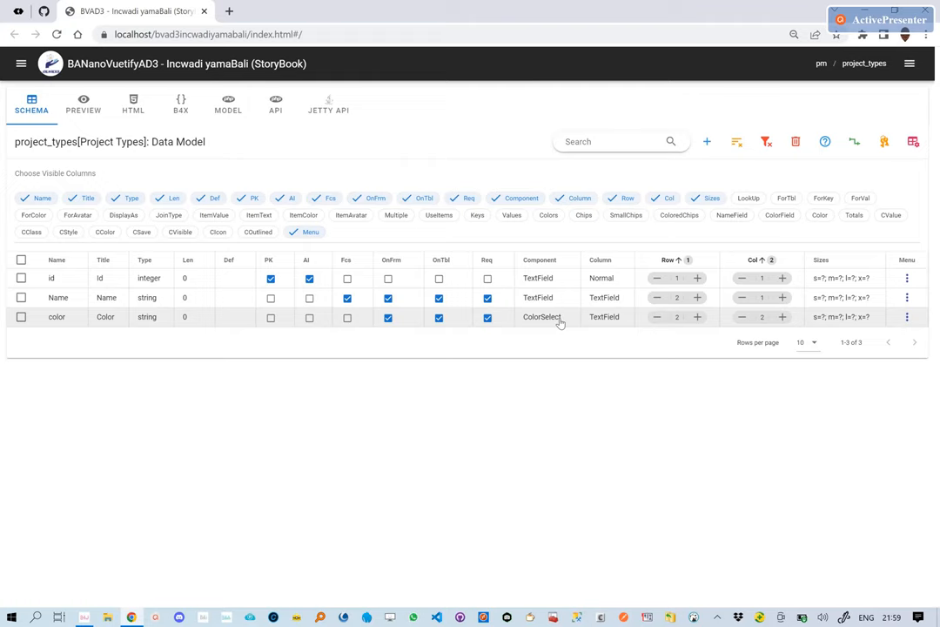
{"action": "mouse_move", "coordinate": [604, 323]}
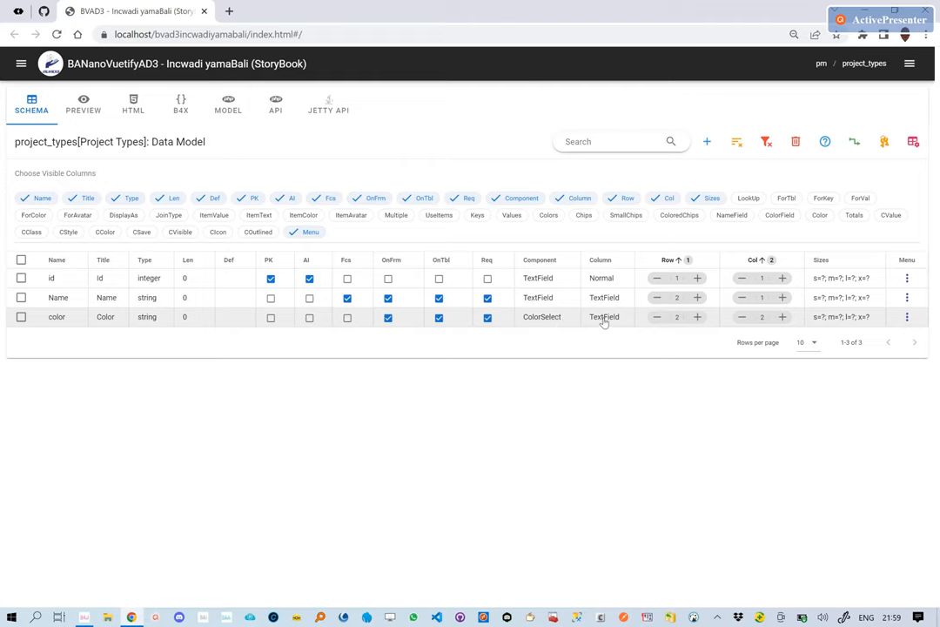
{"action": "left_click", "coordinate": [604, 316]}
{"action": "type", "text": "Col"}
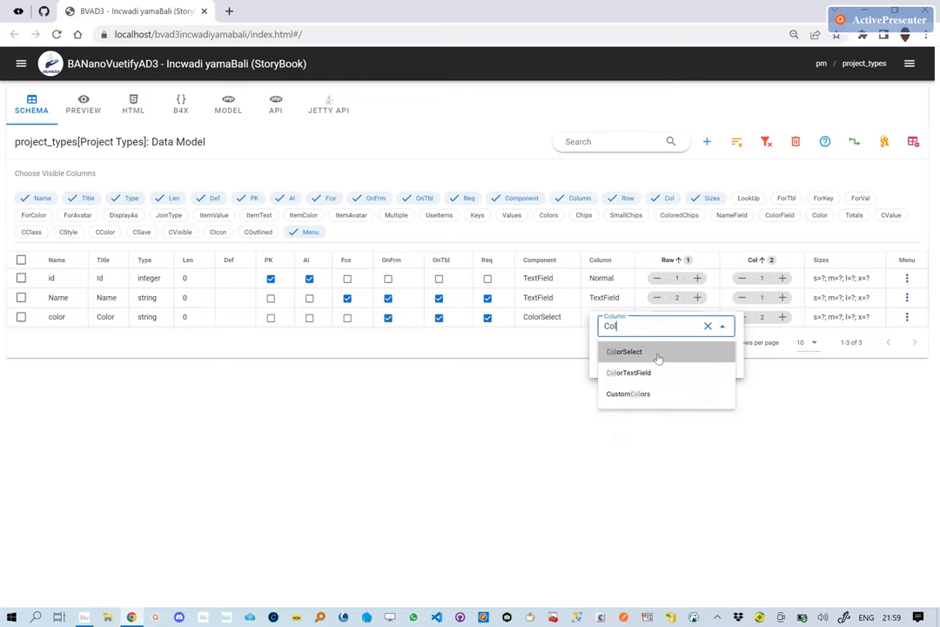
{"action": "left_click", "coordinate": [624, 350]}
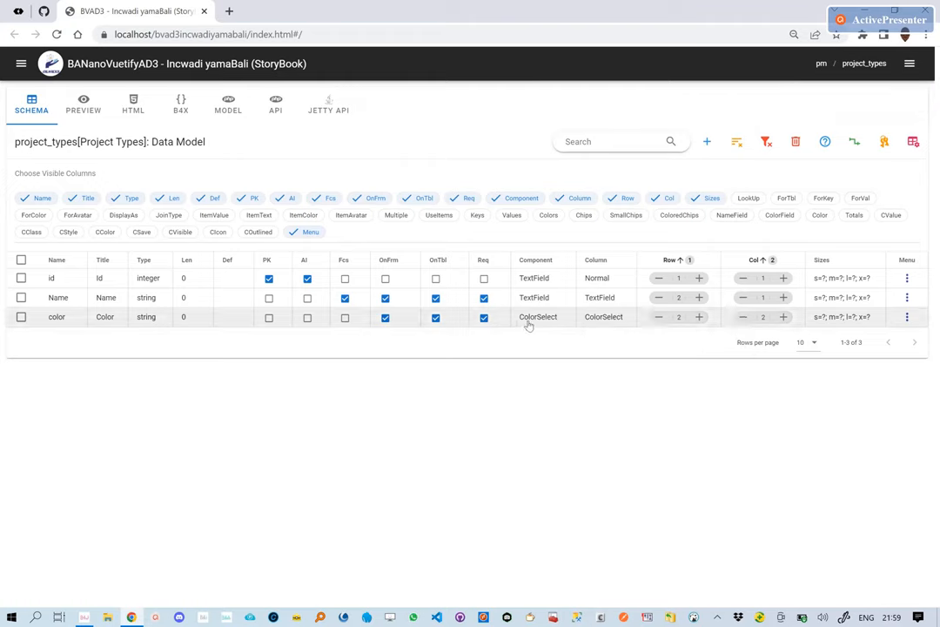
{"action": "mouse_move", "coordinate": [612, 325]}
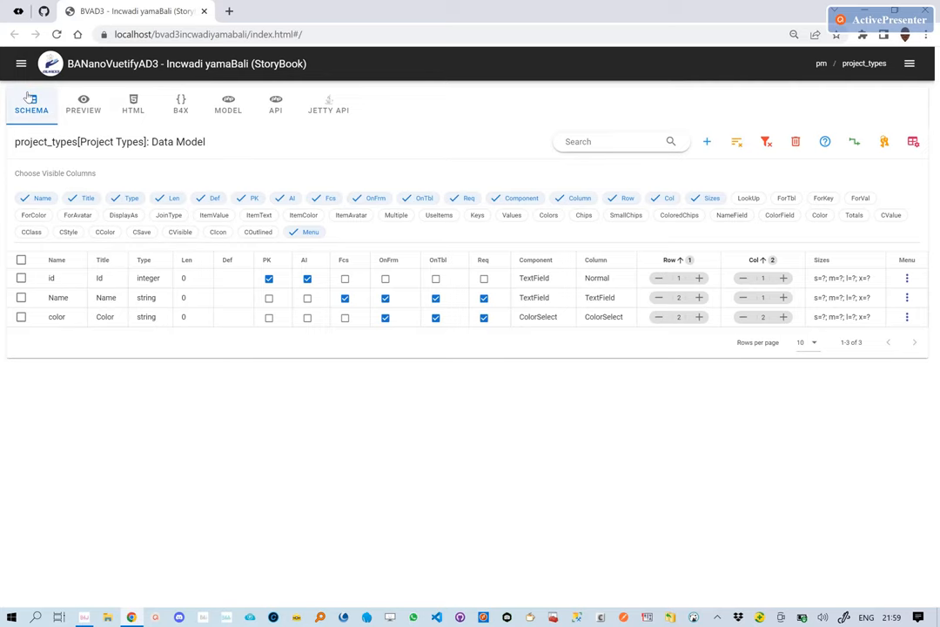
{"action": "left_click", "coordinate": [21, 64]}
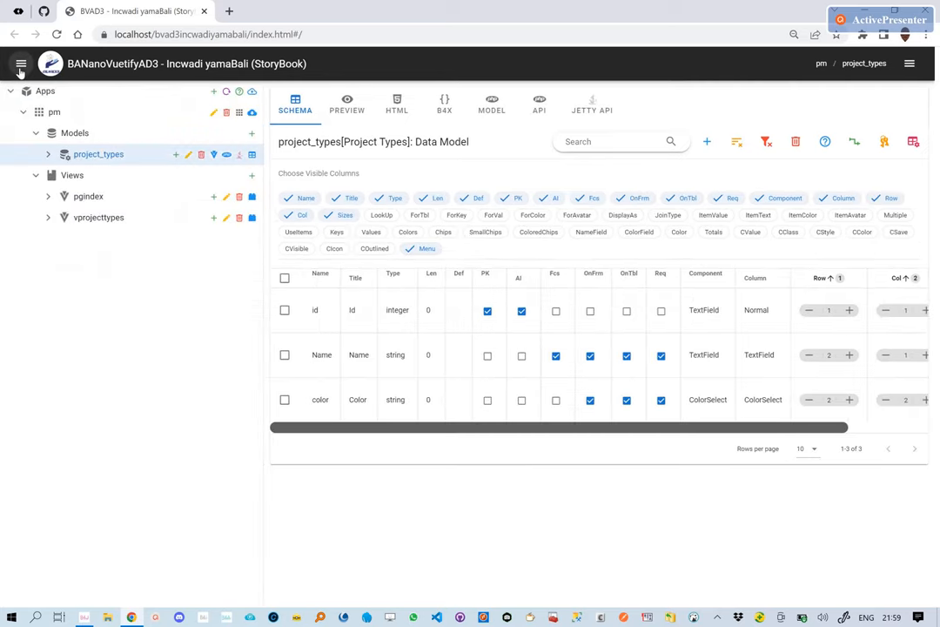
Delete the vprojecttypes view, confirm, and recreate it with Convert To Page on project_types.
{"action": "left_click", "coordinate": [346, 102]}
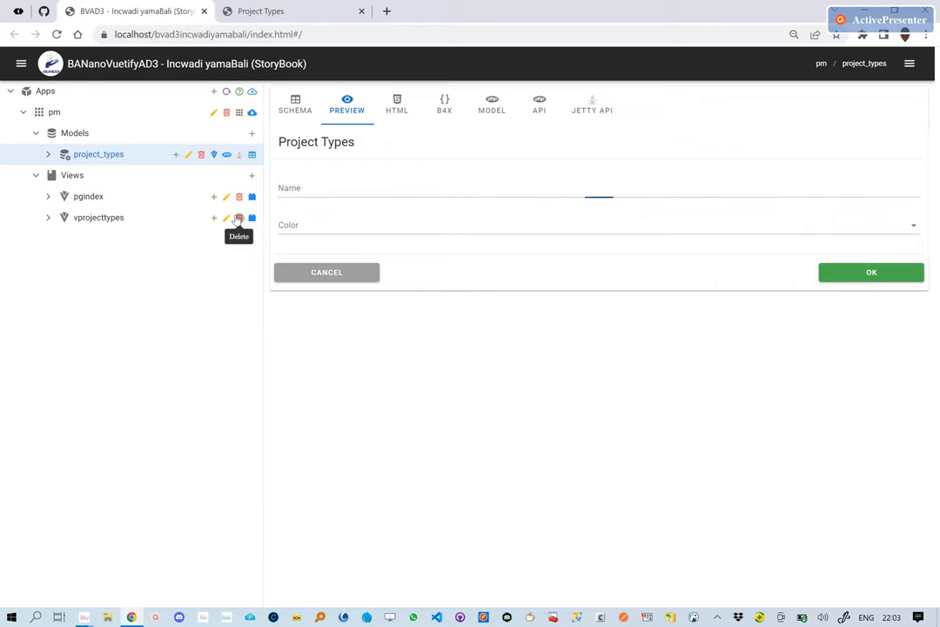
{"action": "left_click", "coordinate": [240, 217]}
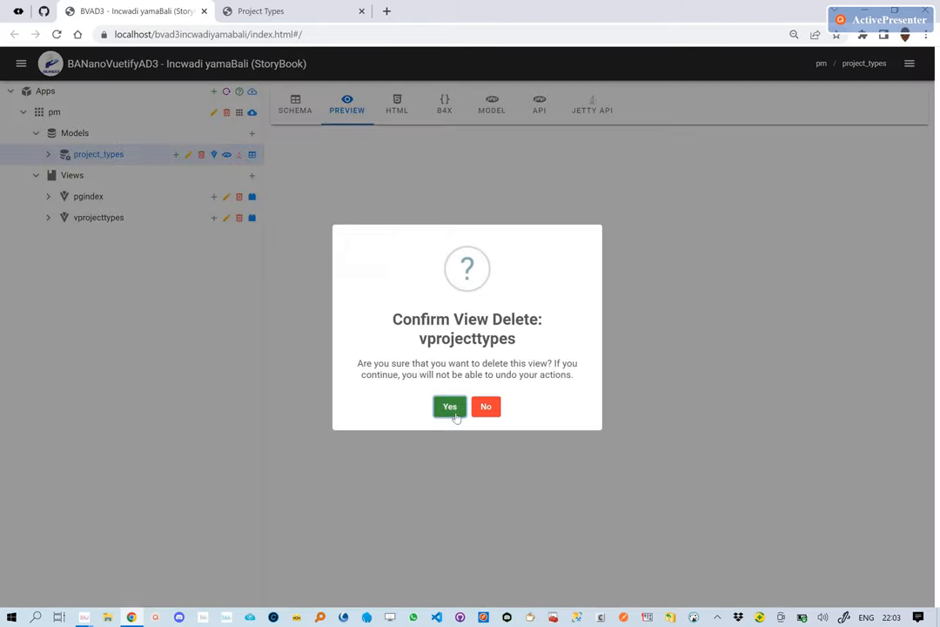
{"action": "left_click", "coordinate": [449, 406]}
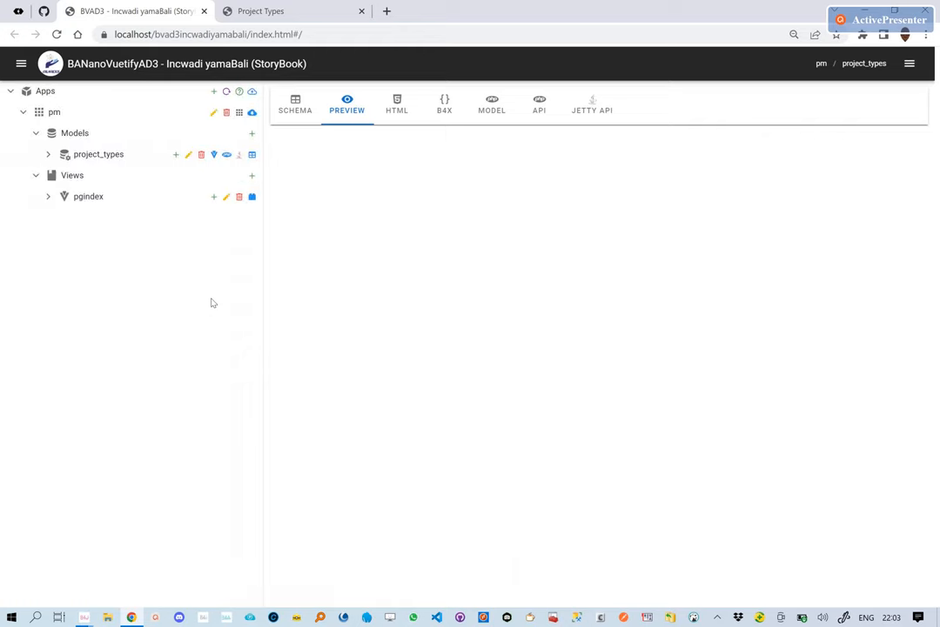
{"action": "mouse_move", "coordinate": [214, 154]}
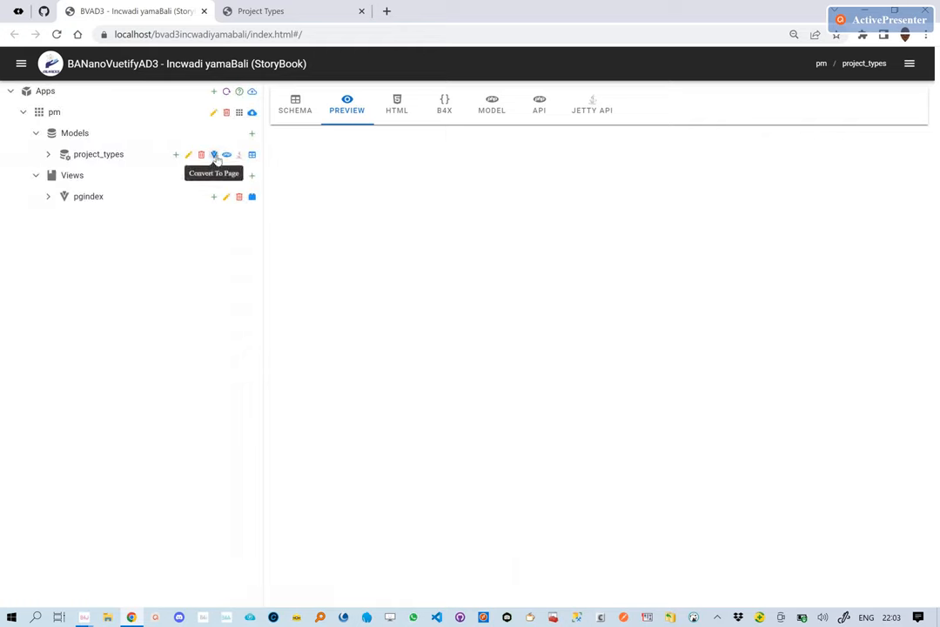
{"action": "left_click", "coordinate": [213, 154]}
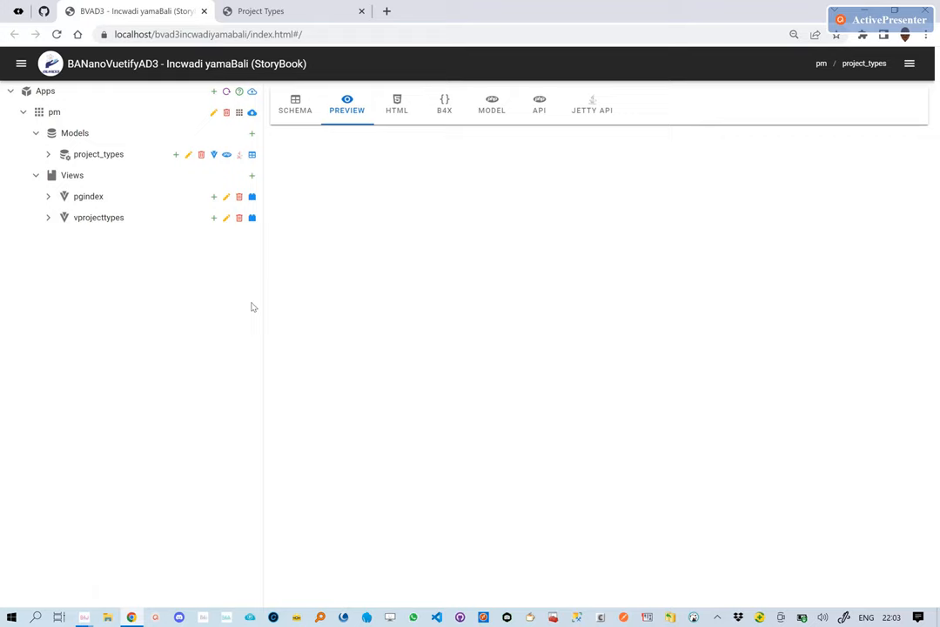
{"action": "mouse_move", "coordinate": [239, 113]}
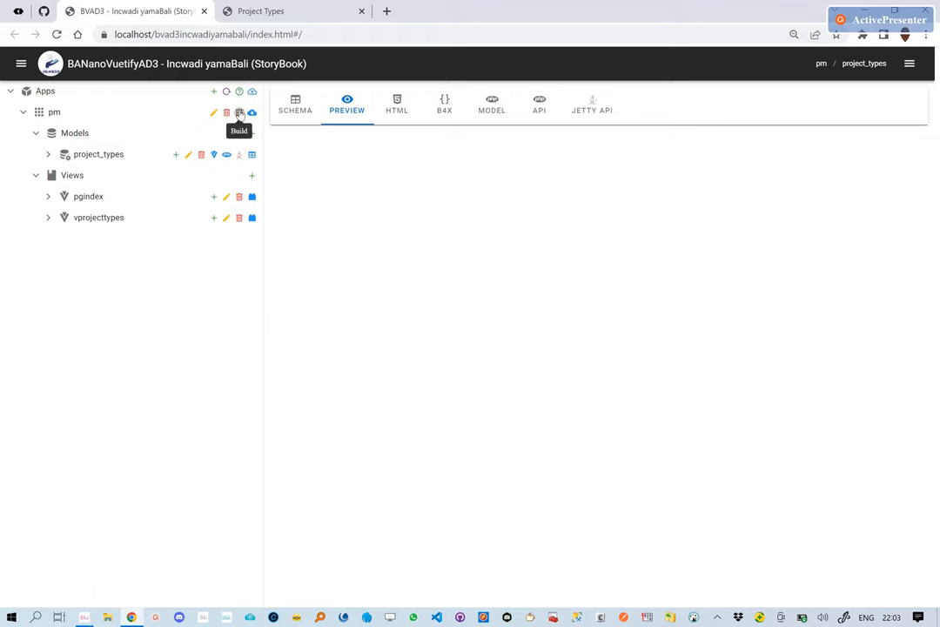
Build the pm app's project source and acknowledge the success dialog.
{"action": "left_click", "coordinate": [360, 10]}
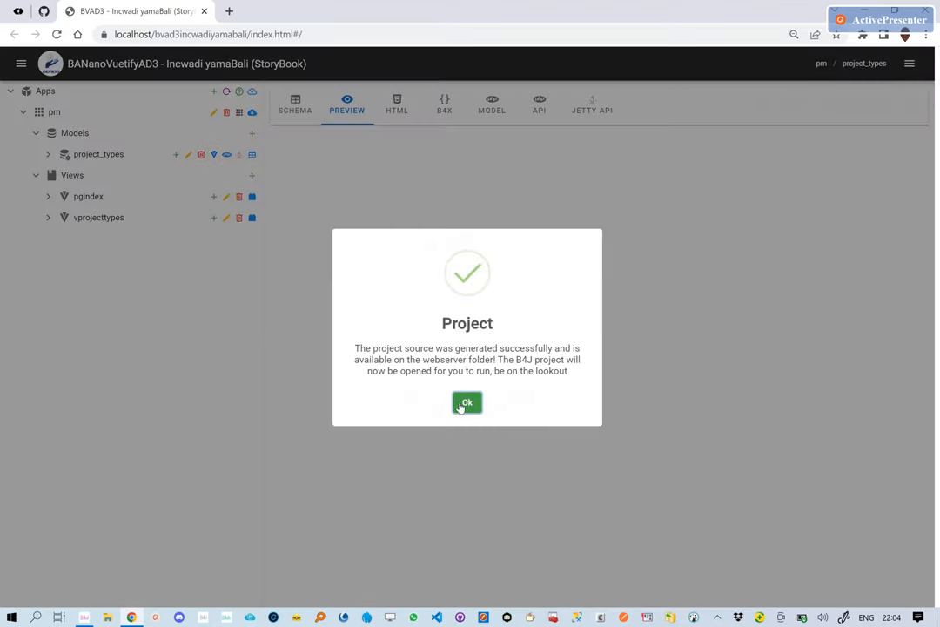
{"action": "mouse_move", "coordinate": [524, 403]}
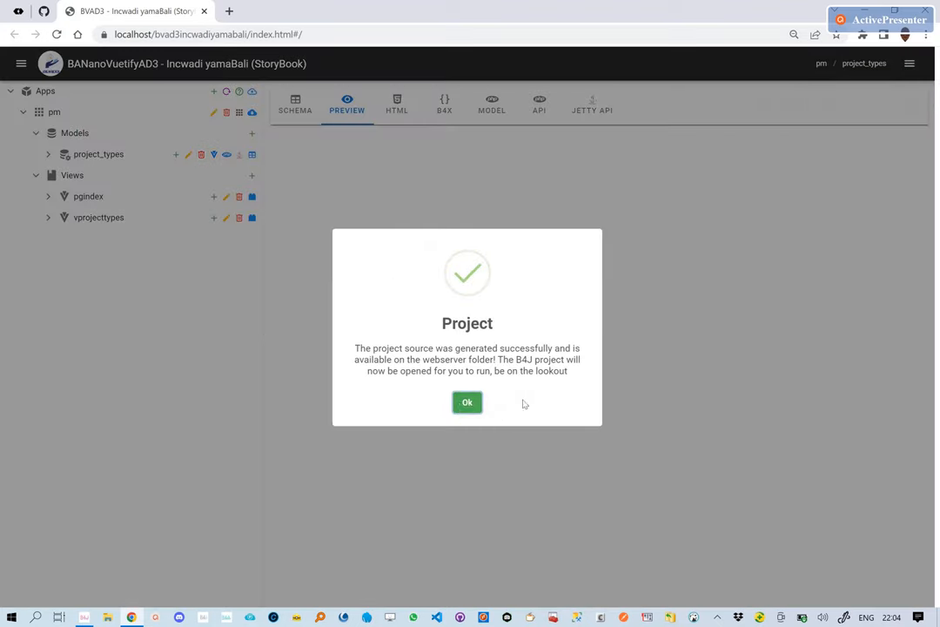
{"action": "left_click", "coordinate": [467, 402]}
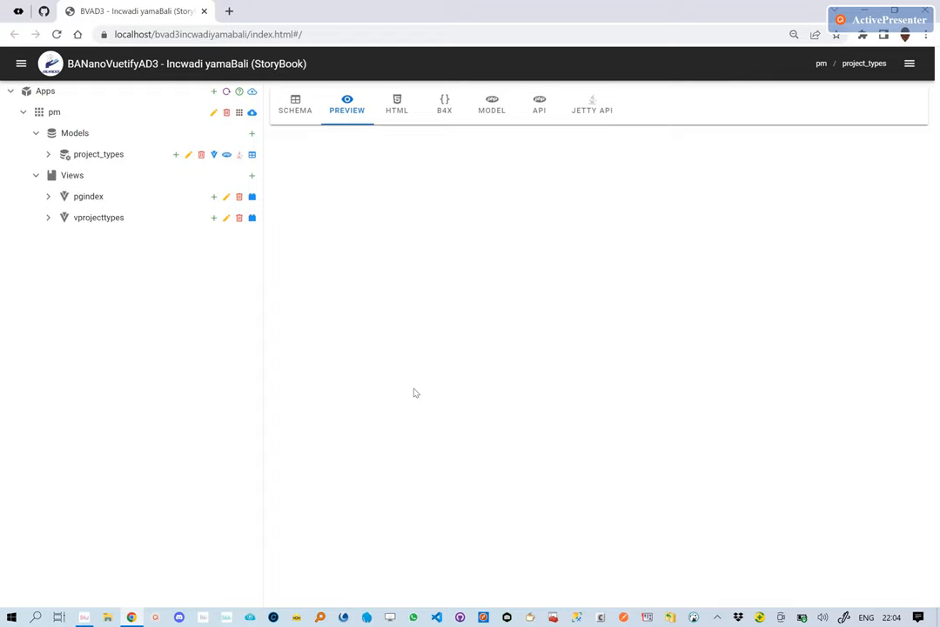
{"action": "mouse_move", "coordinate": [83, 617]}
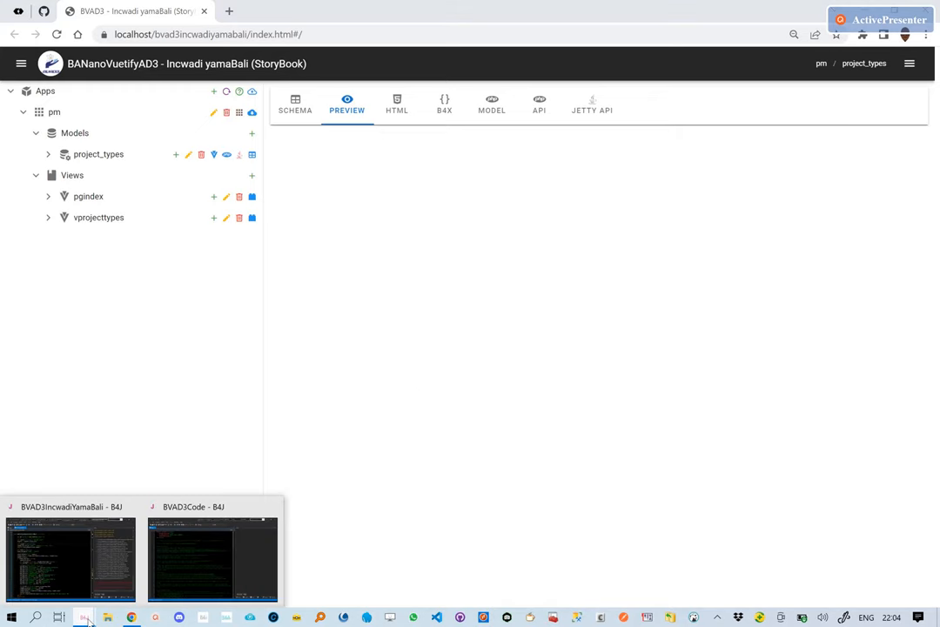
Switch to the BVAD3Code B4J window and run the project.
{"action": "left_click", "coordinate": [212, 560]}
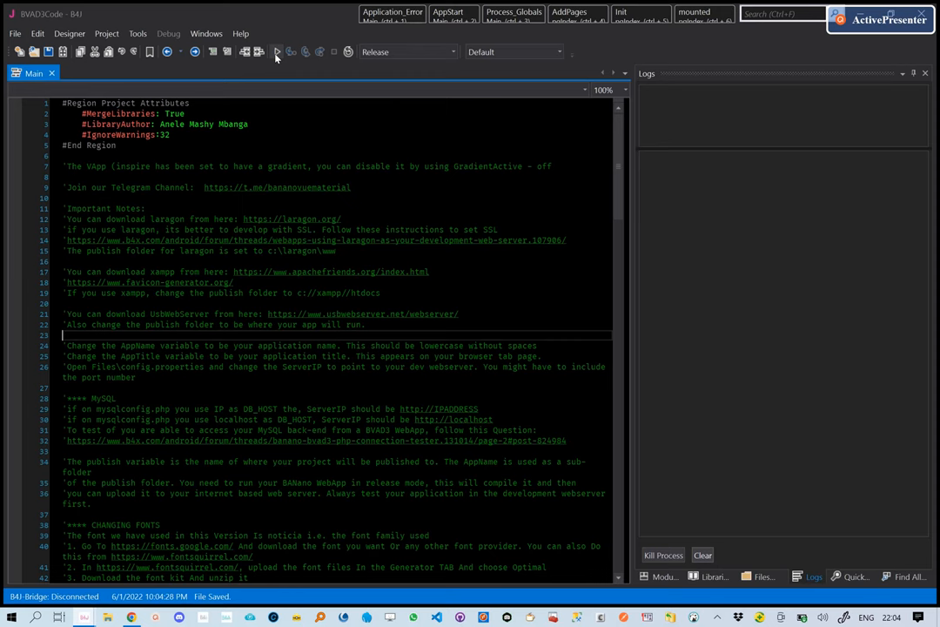
{"action": "left_click", "coordinate": [276, 51]}
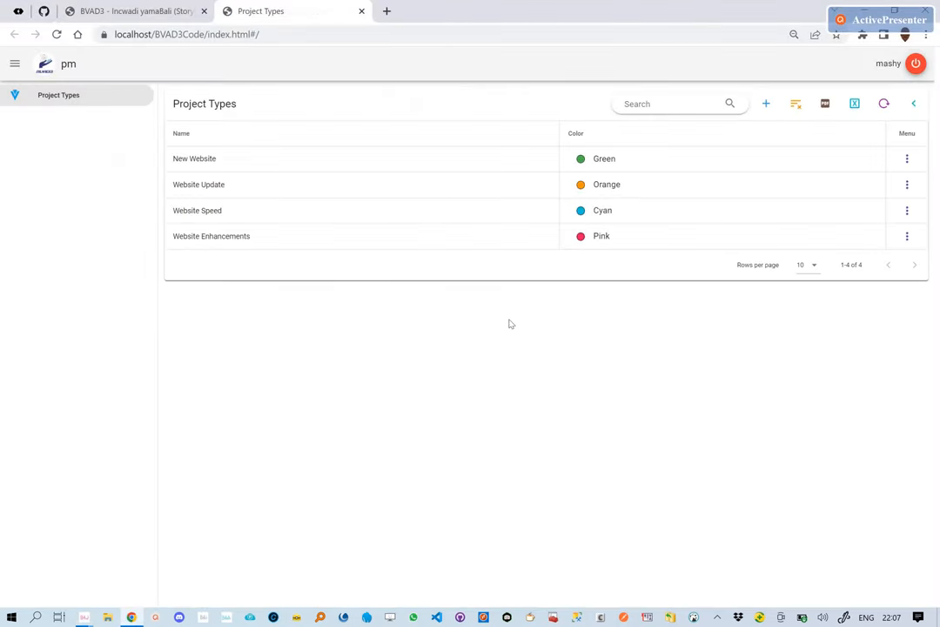
{"action": "mouse_move", "coordinate": [625, 159]}
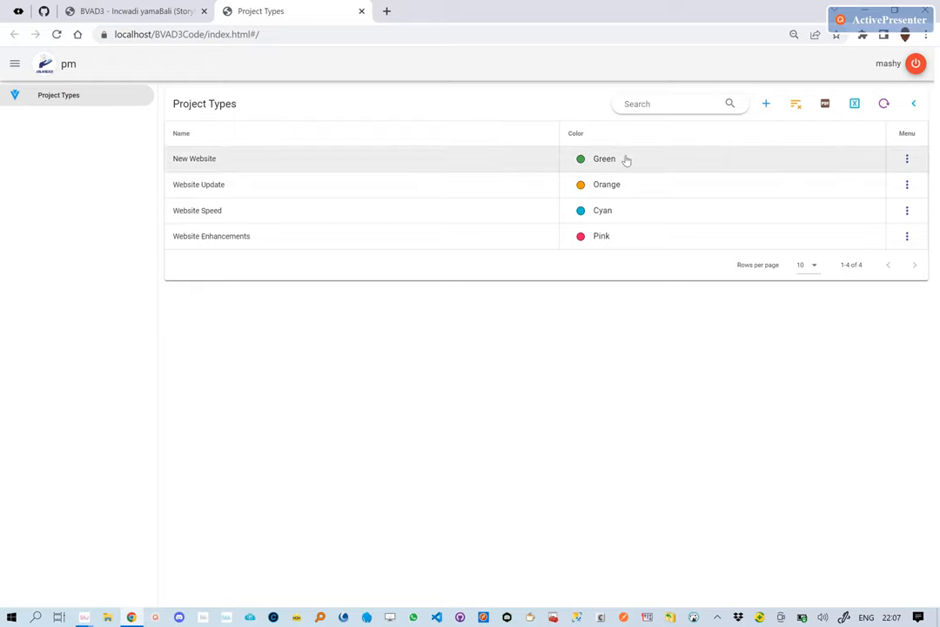
{"action": "mouse_move", "coordinate": [665, 163]}
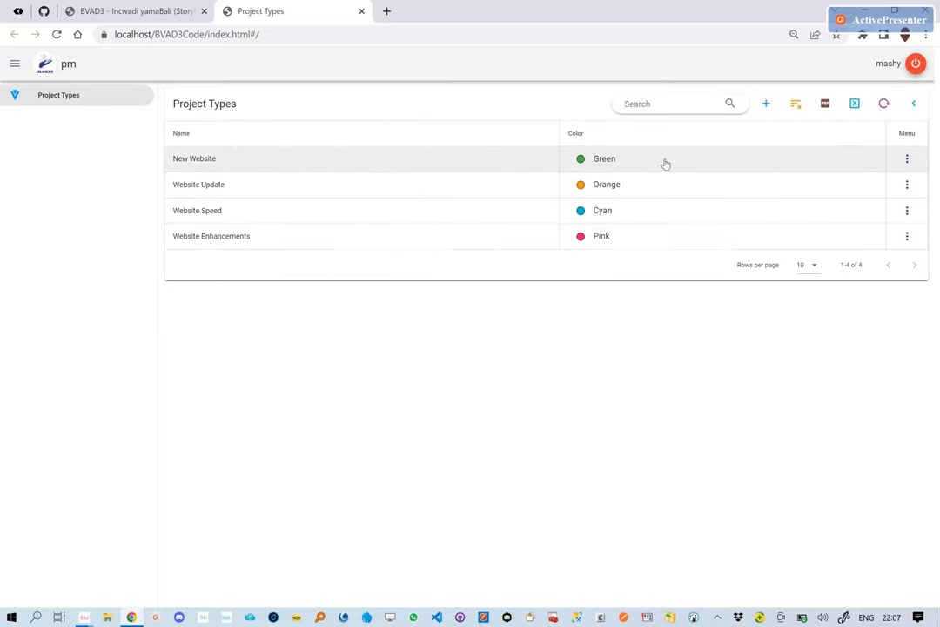
Inline-edit colours, saving Deep Purple for Website Update and Amber for Website Speed.
{"action": "left_click", "coordinate": [604, 158]}
{"action": "type", "text": "Indigo"}
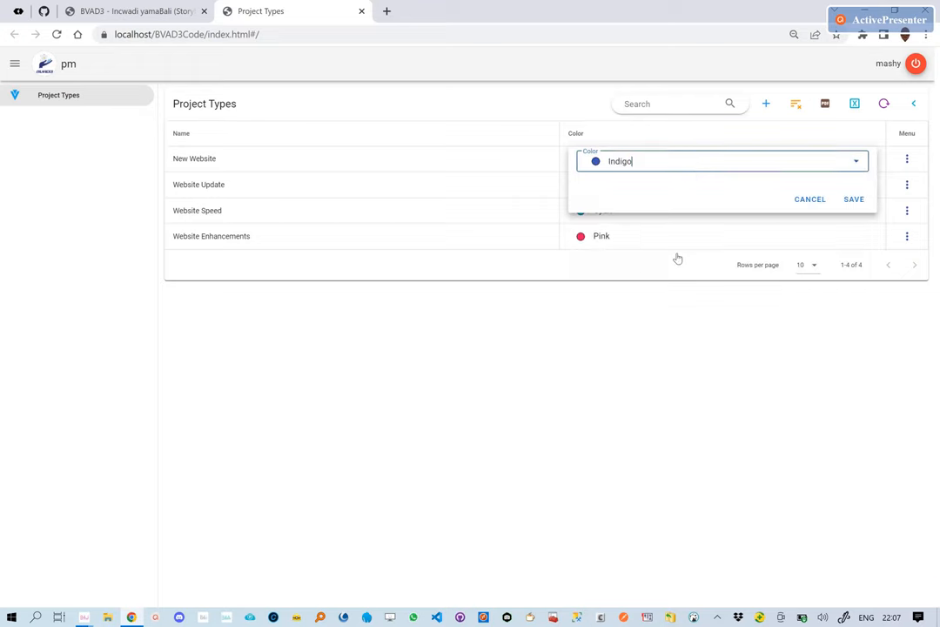
{"action": "left_click", "coordinate": [853, 199]}
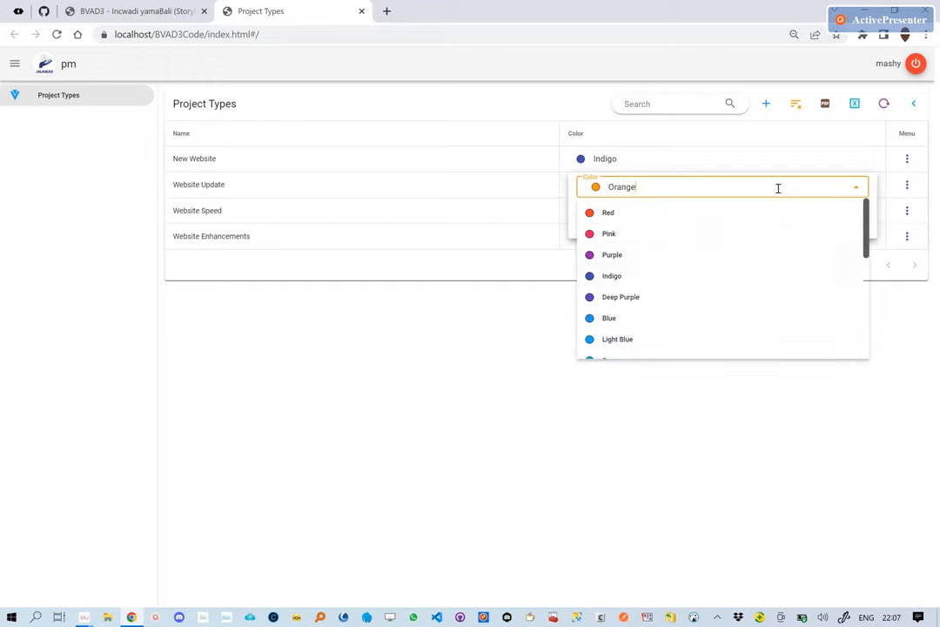
{"action": "left_click", "coordinate": [621, 297]}
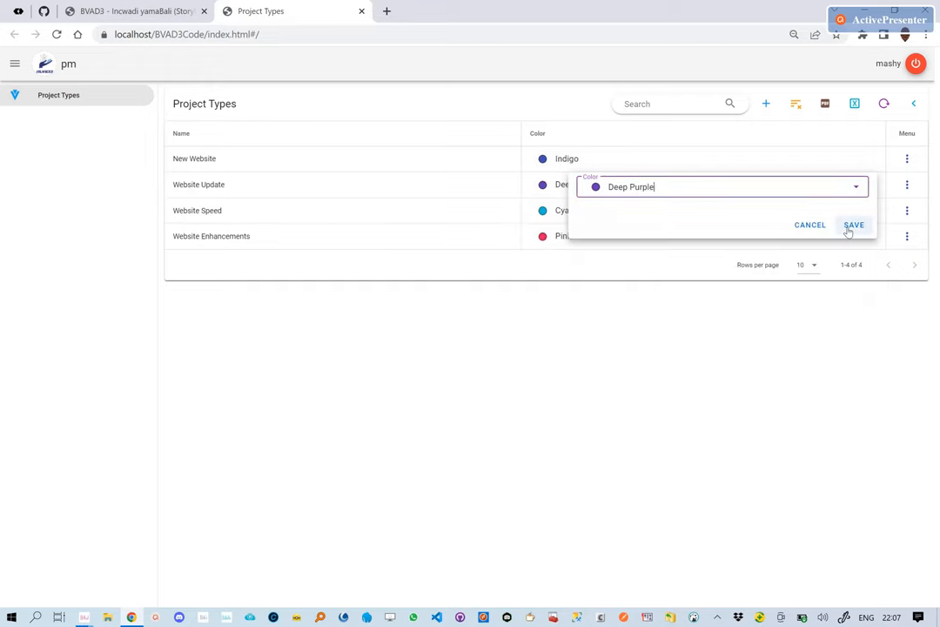
{"action": "left_click", "coordinate": [854, 224]}
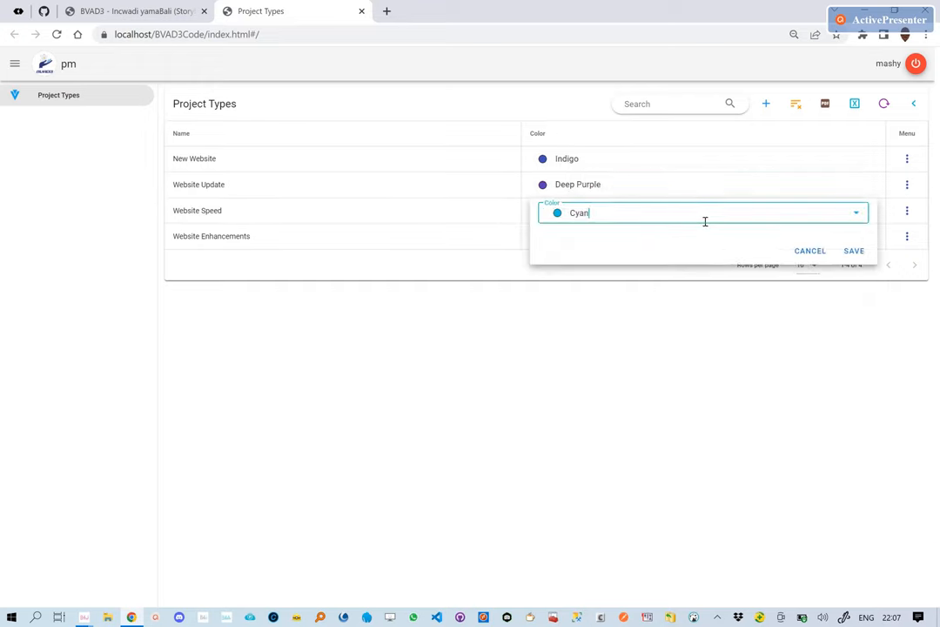
{"action": "left_click", "coordinate": [854, 212]}
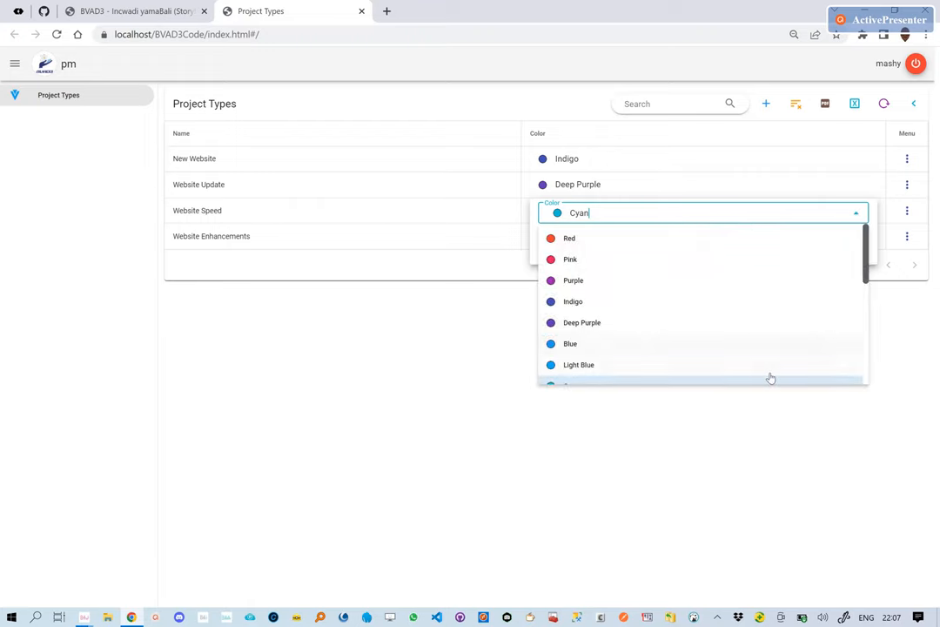
{"action": "scroll", "scroll_direction": "down", "scroll_amount": 3}
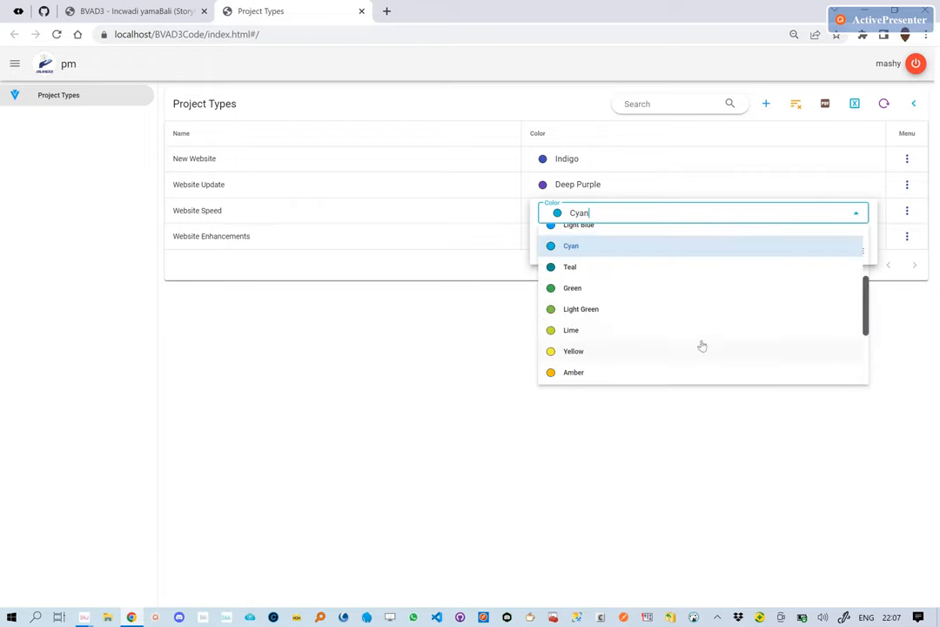
{"action": "left_click", "coordinate": [574, 371]}
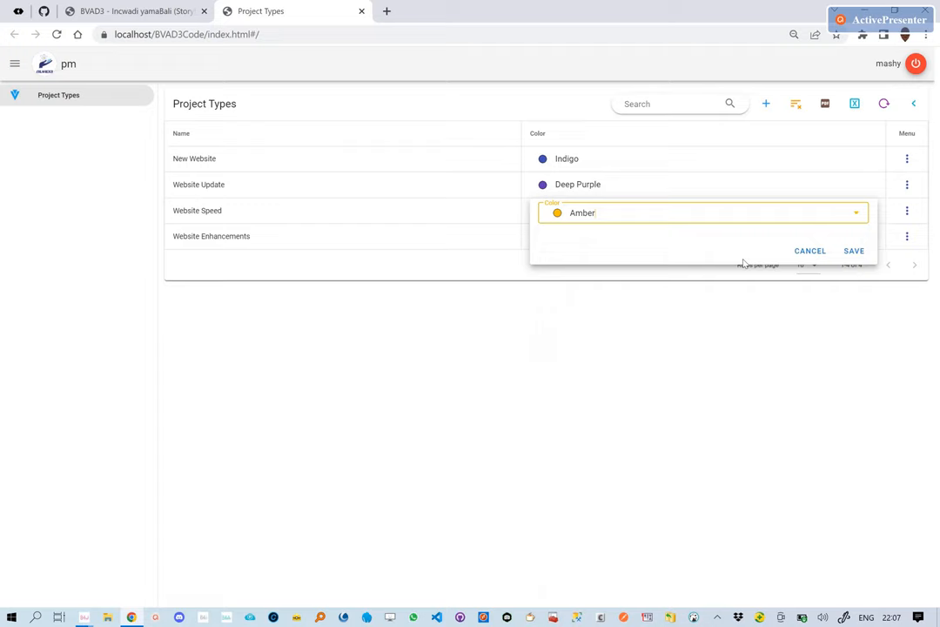
{"action": "left_click", "coordinate": [853, 251]}
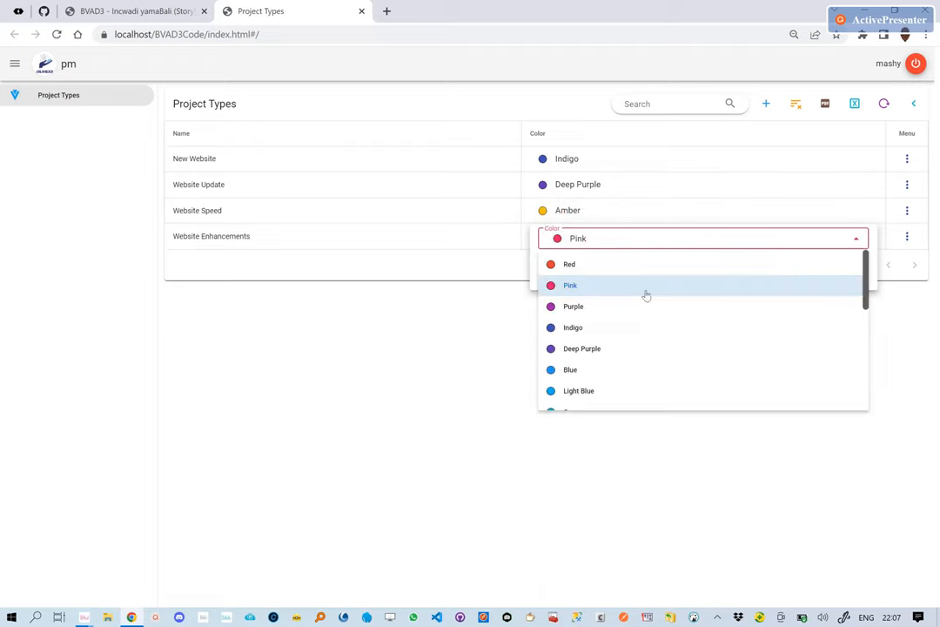
Pick Teal for Website Enhancements, refresh the records, and open New Website's row menu.
{"action": "scroll", "scroll_direction": "down", "scroll_amount": 3}
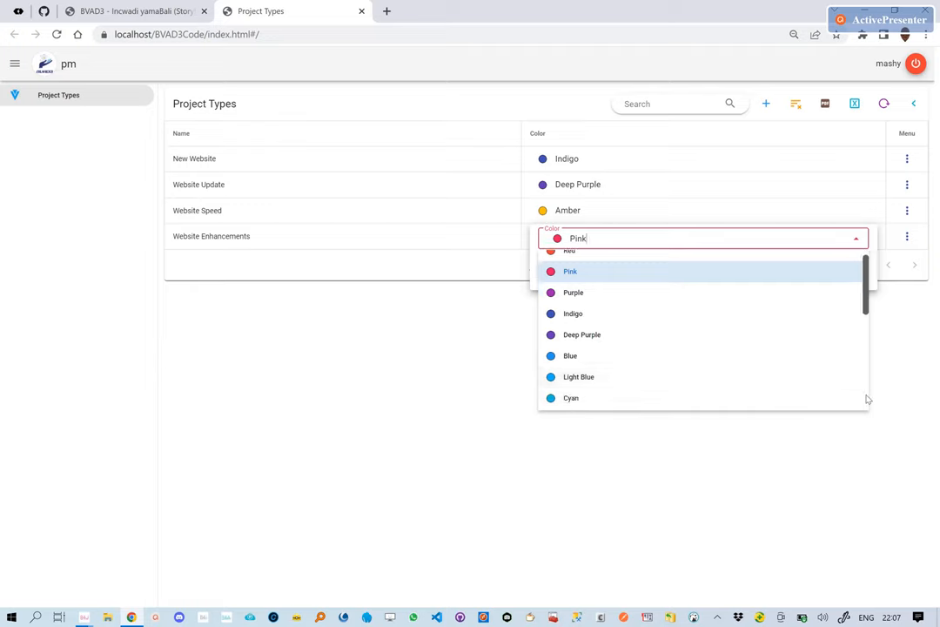
{"action": "scroll", "scroll_direction": "down", "scroll_amount": 3}
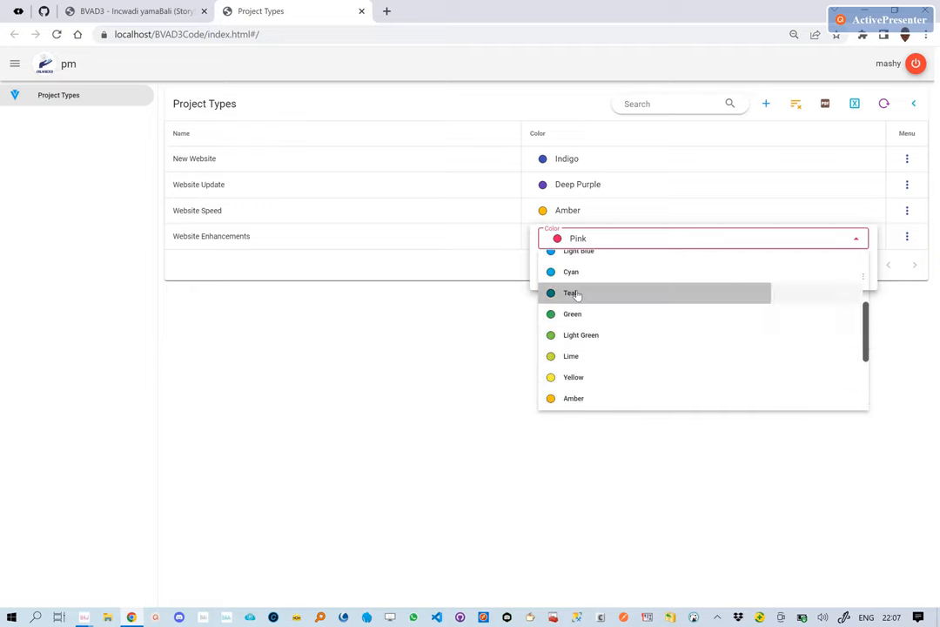
{"action": "left_click", "coordinate": [572, 292]}
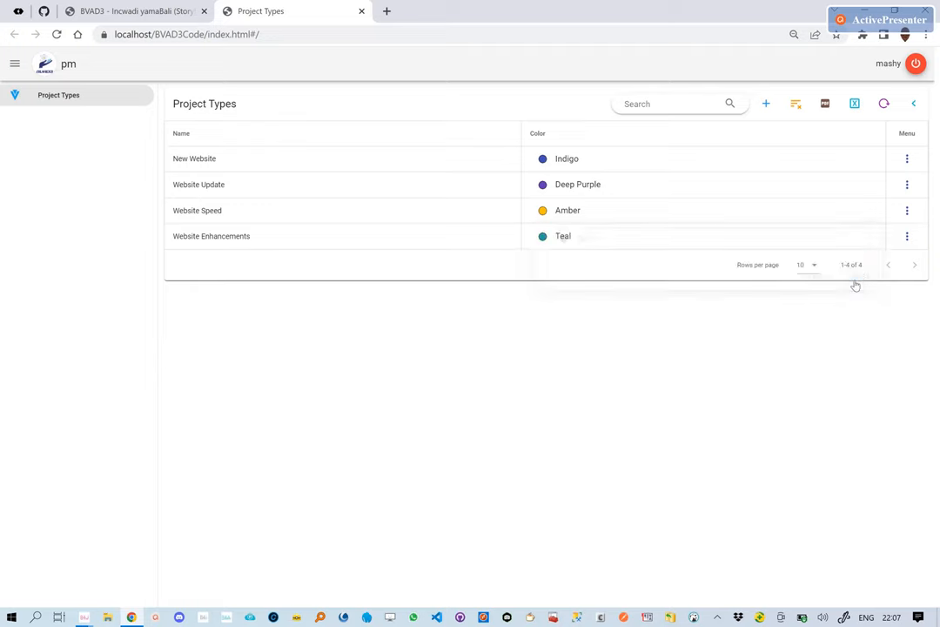
{"action": "mouse_move", "coordinate": [884, 103]}
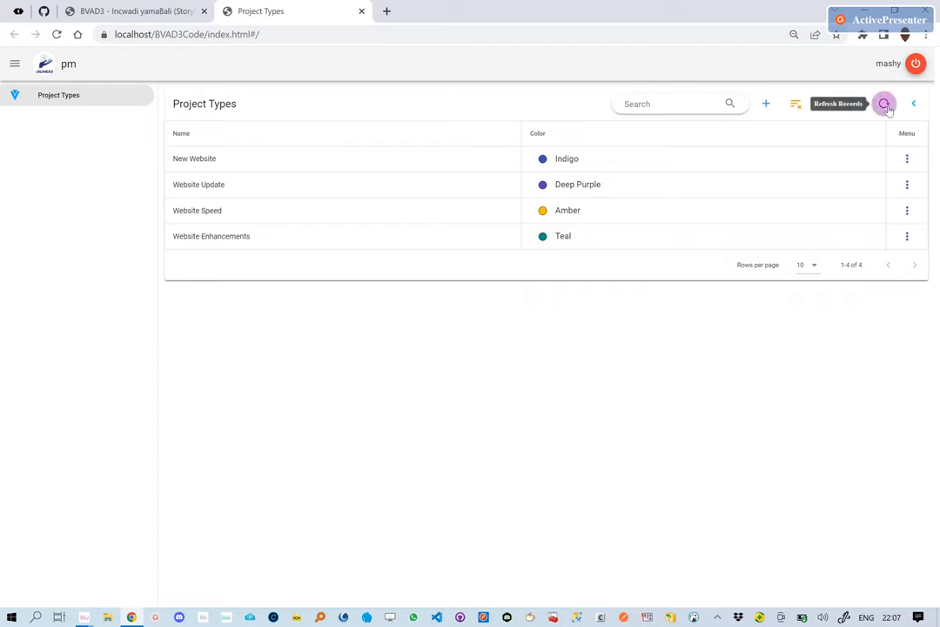
{"action": "left_click", "coordinate": [883, 104]}
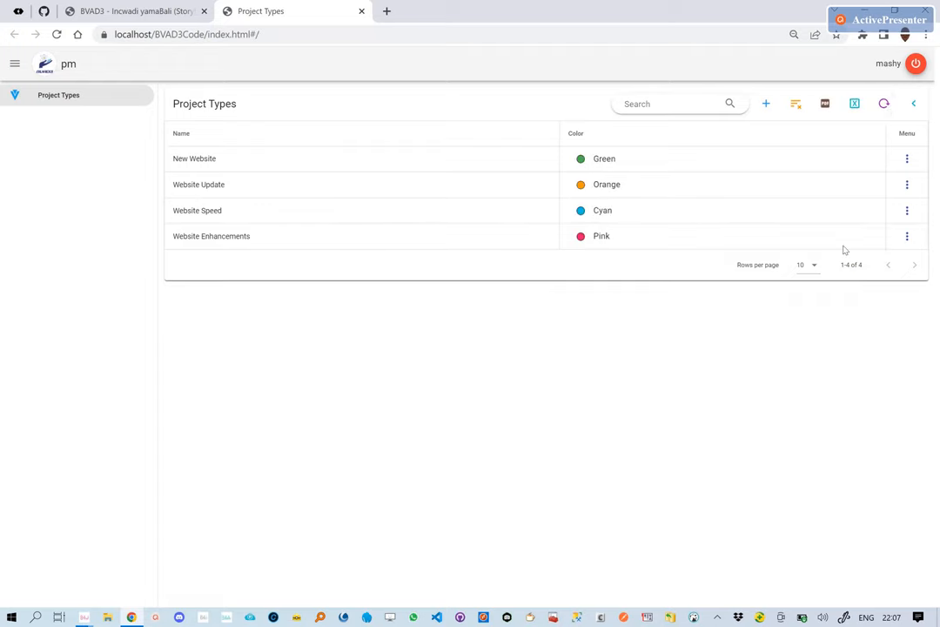
{"action": "left_click", "coordinate": [906, 159]}
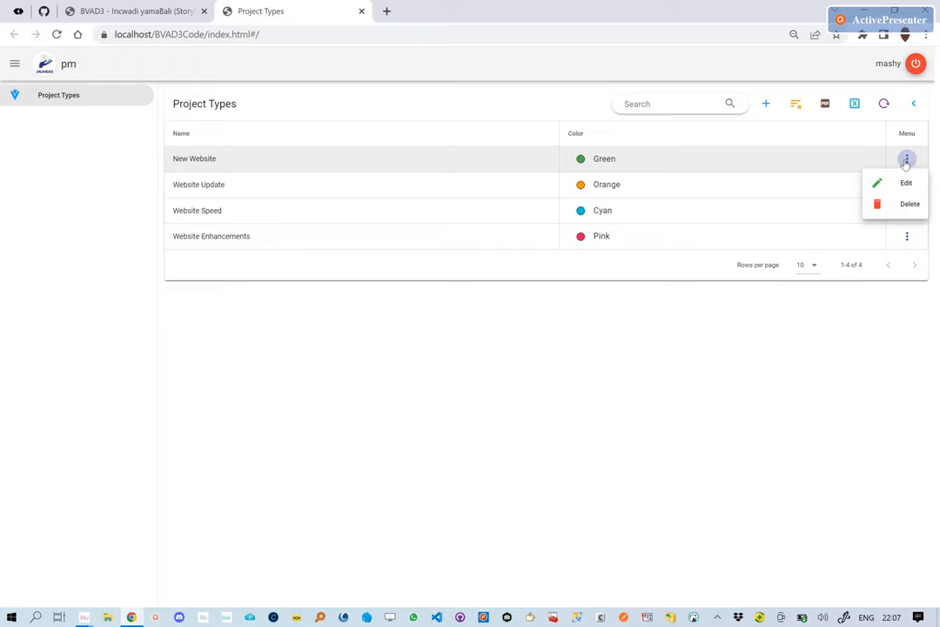
Edit New Website, choose Yellow in the Color select, and update it.
{"action": "left_click", "coordinate": [905, 183]}
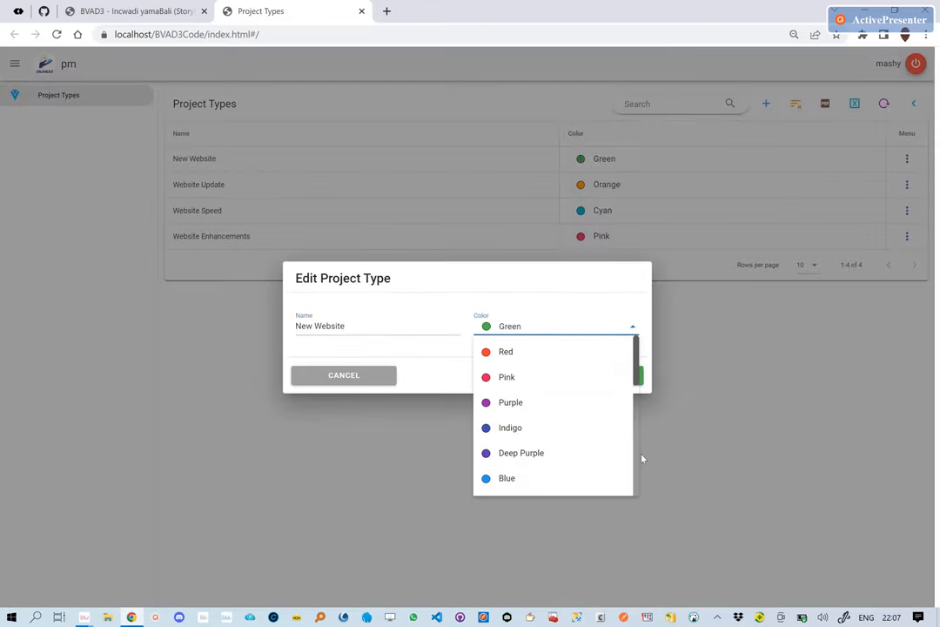
{"action": "scroll", "scroll_direction": "down", "scroll_amount": 3}
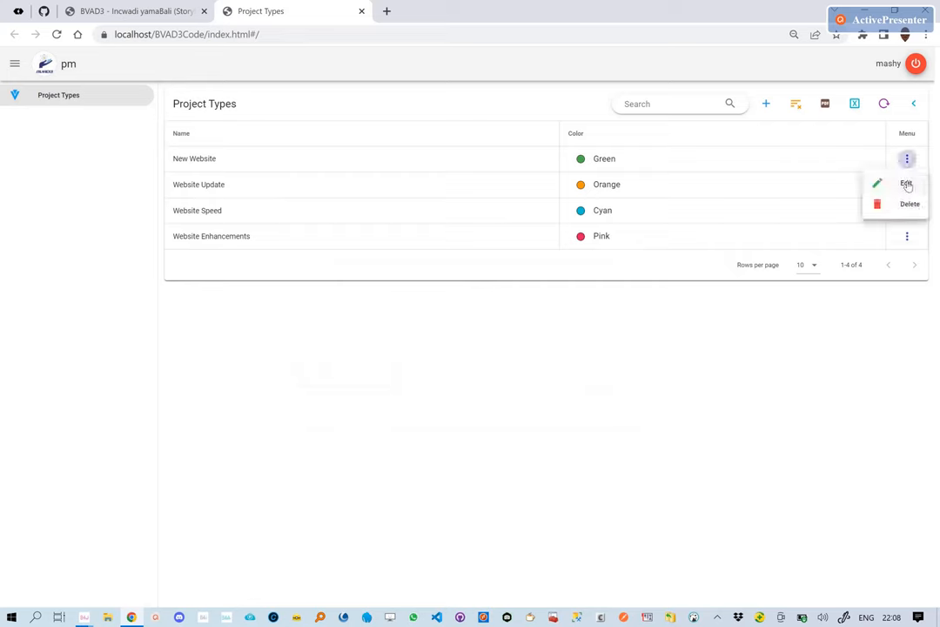
{"action": "left_click", "coordinate": [906, 183]}
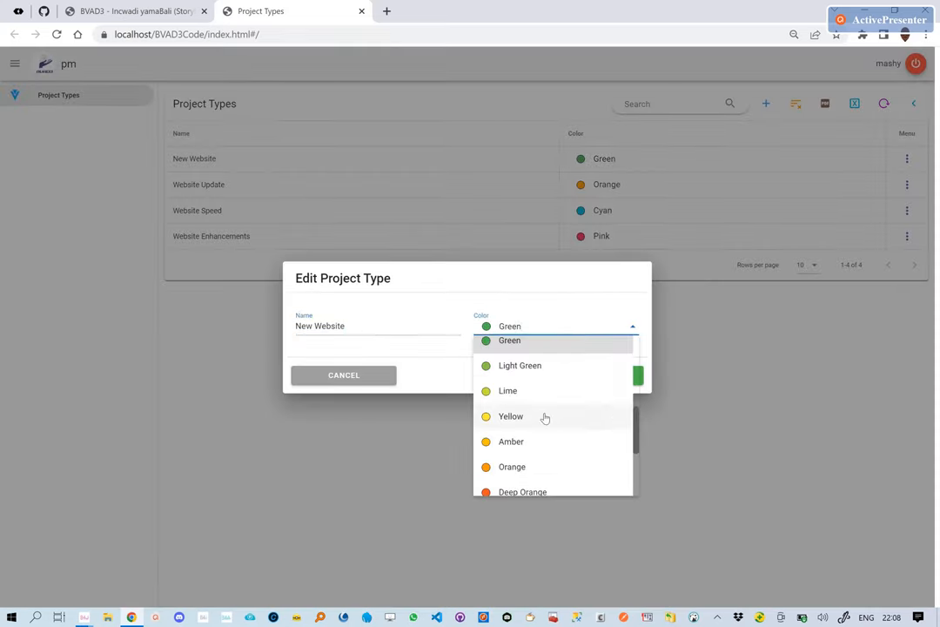
{"action": "left_click", "coordinate": [510, 416]}
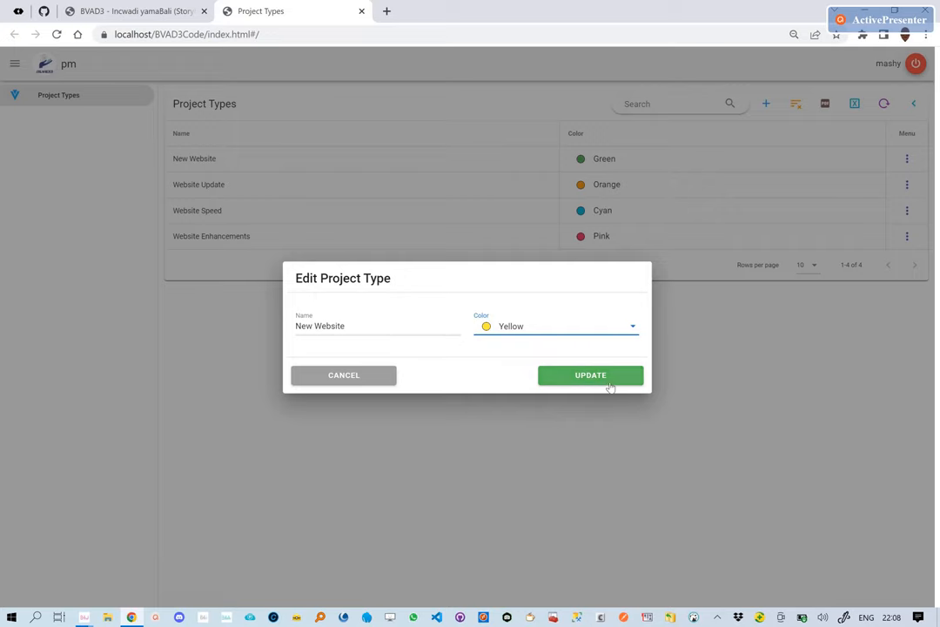
{"action": "left_click", "coordinate": [591, 375]}
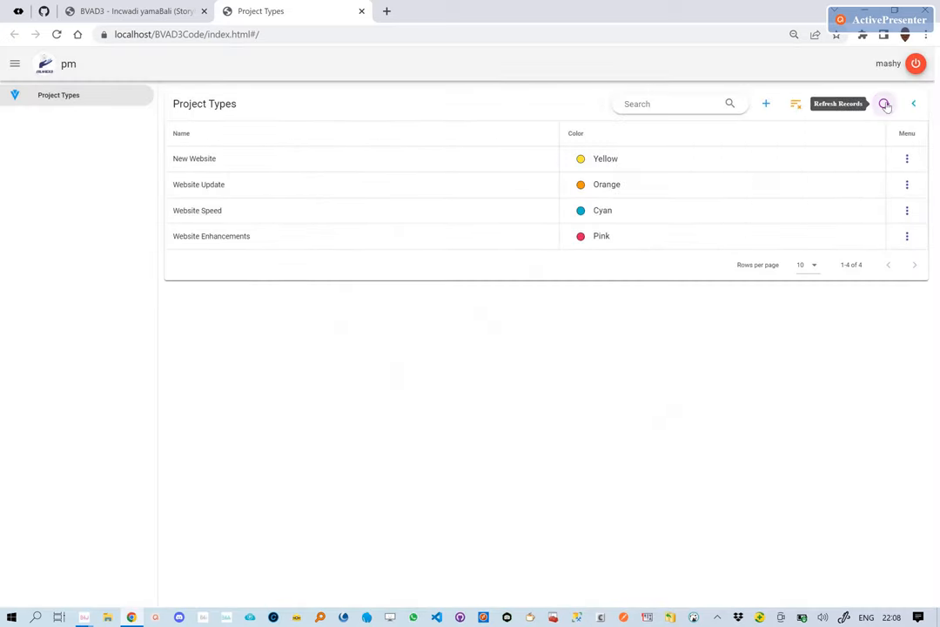
Reopen New Website's edit form, view the Color choices, and close the dialog.
{"action": "left_click", "coordinate": [906, 158]}
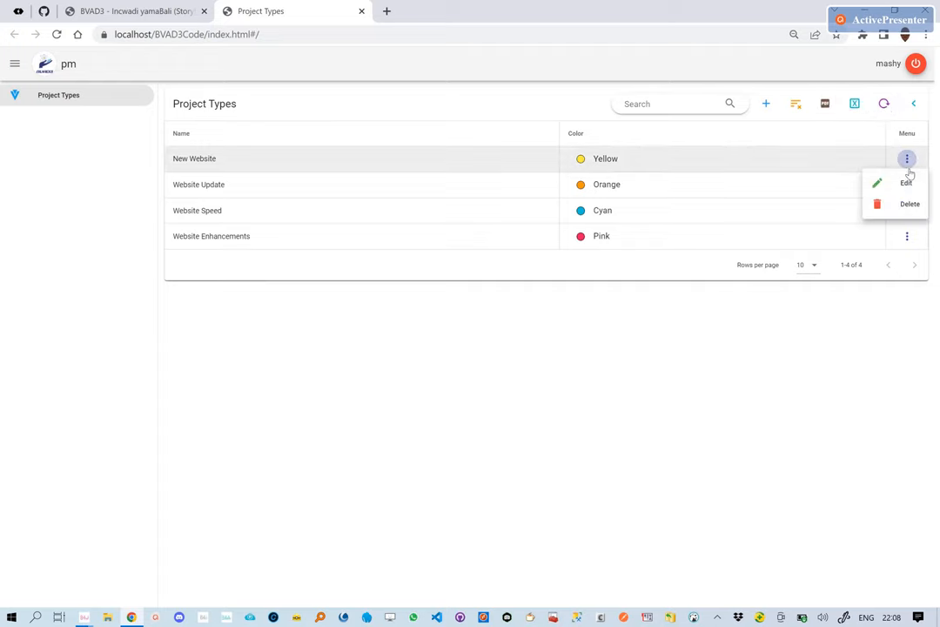
{"action": "left_click", "coordinate": [905, 183]}
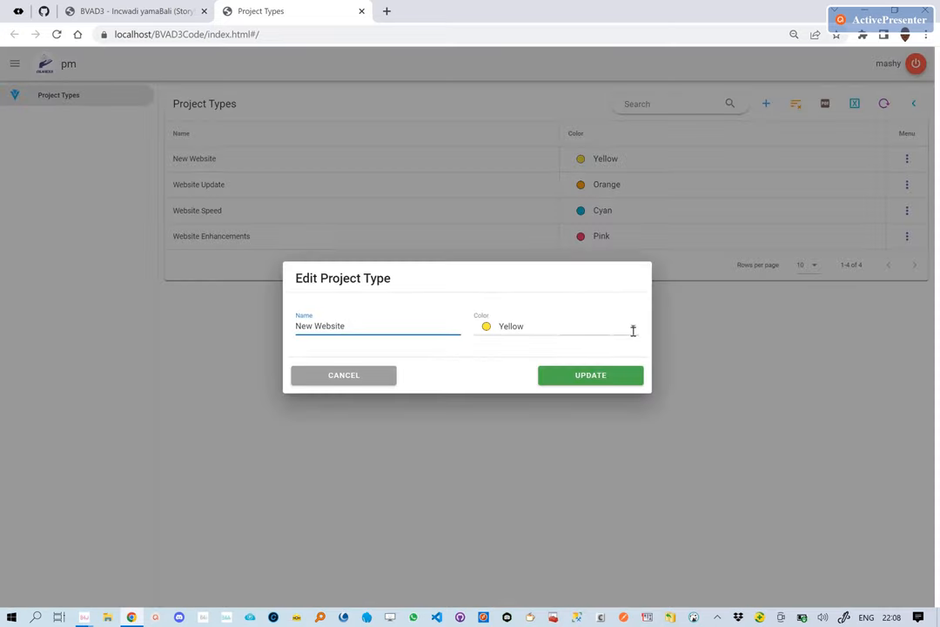
{"action": "left_click", "coordinate": [557, 326]}
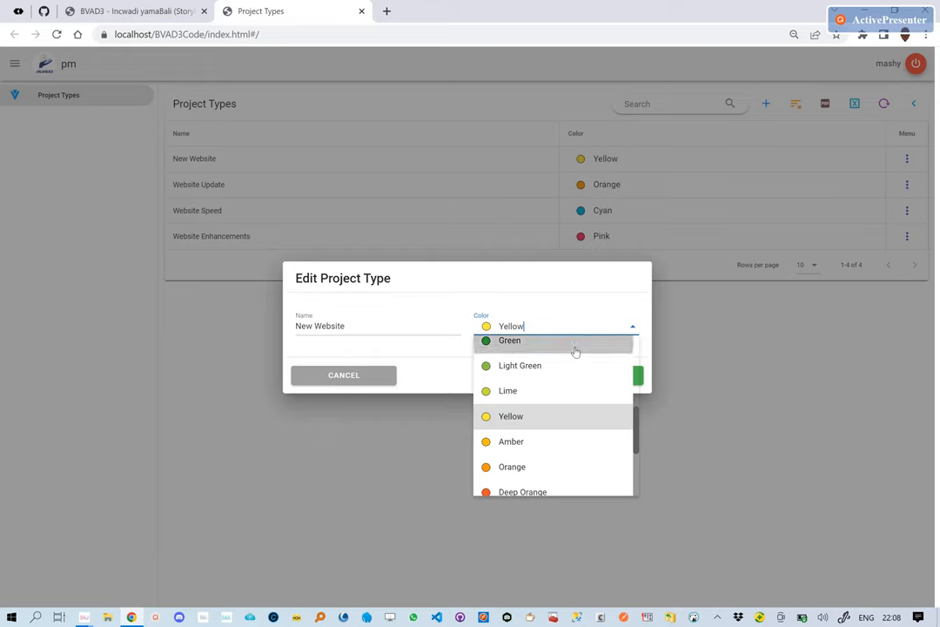
{"action": "left_click", "coordinate": [509, 340]}
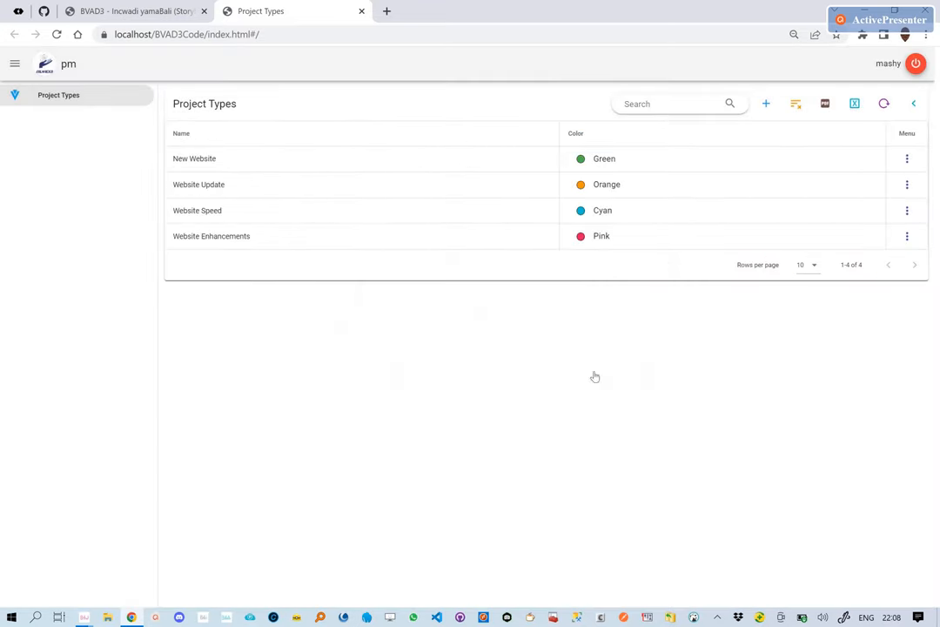